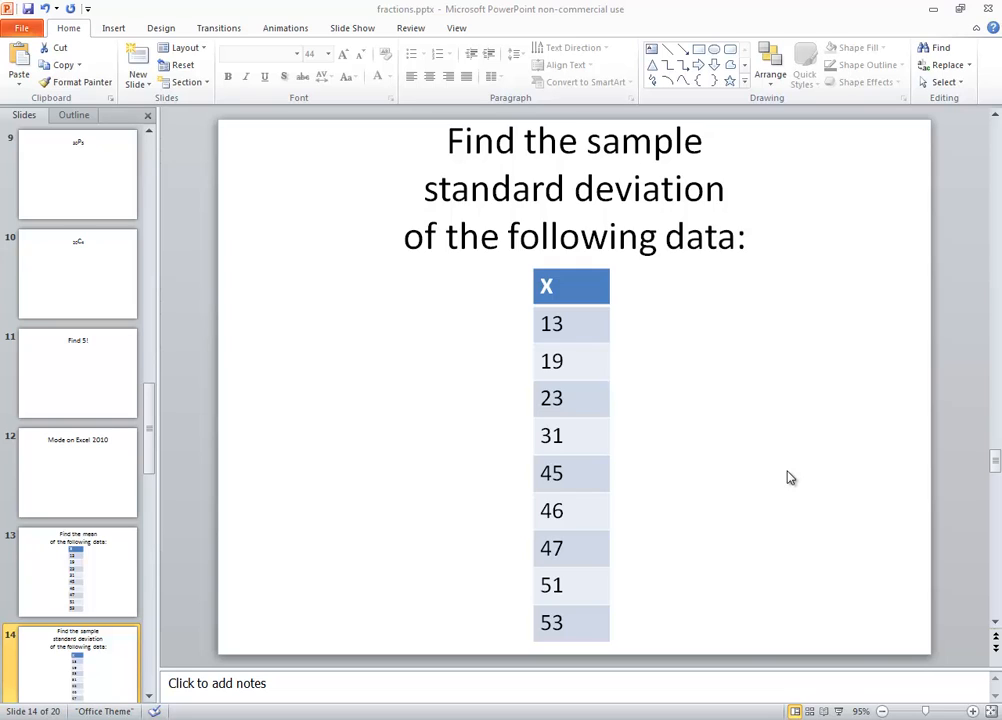
mouse_move(668, 584)
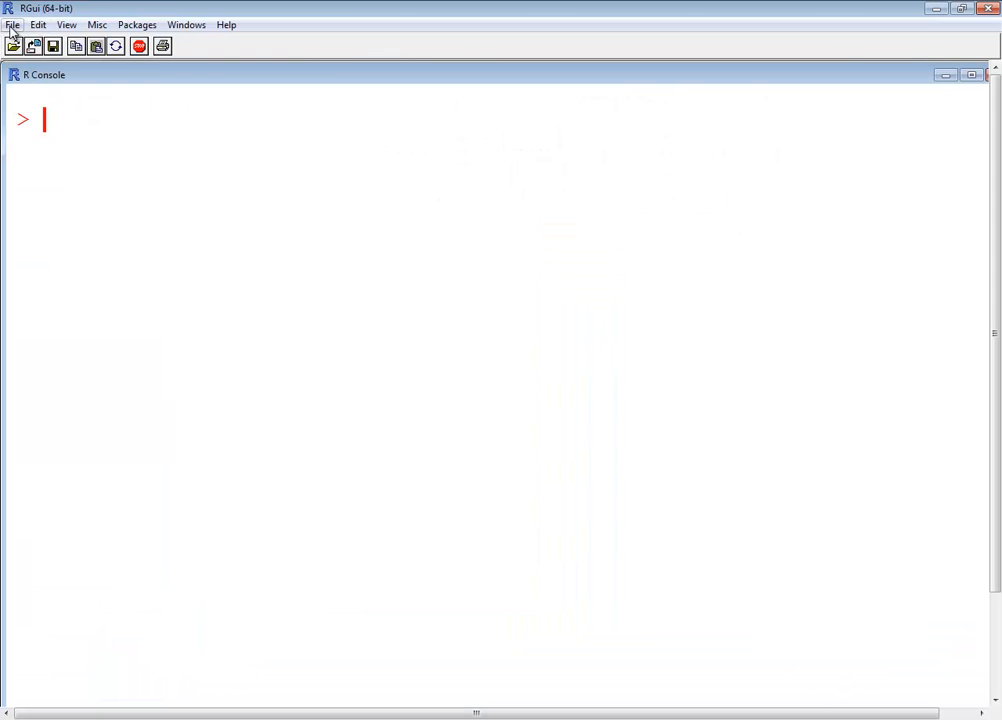
Start a new empty script from the File menu
left_click(12, 24)
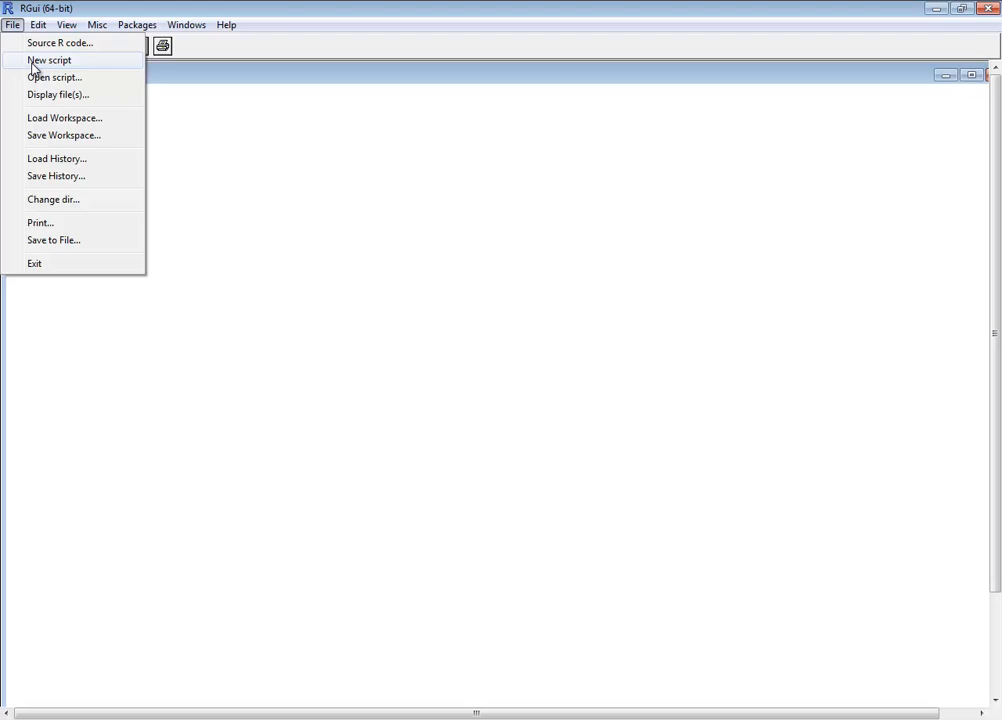
left_click(48, 60)
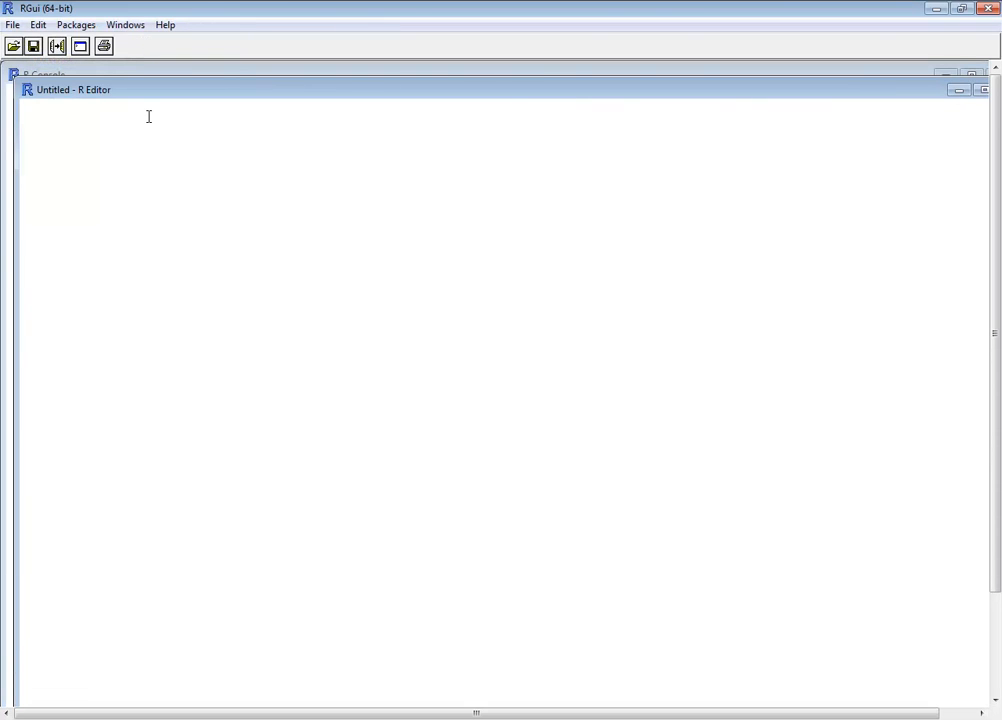
Write a <- c(13,19,23,31,45,46,47,51,53) as the first script line
type("a")
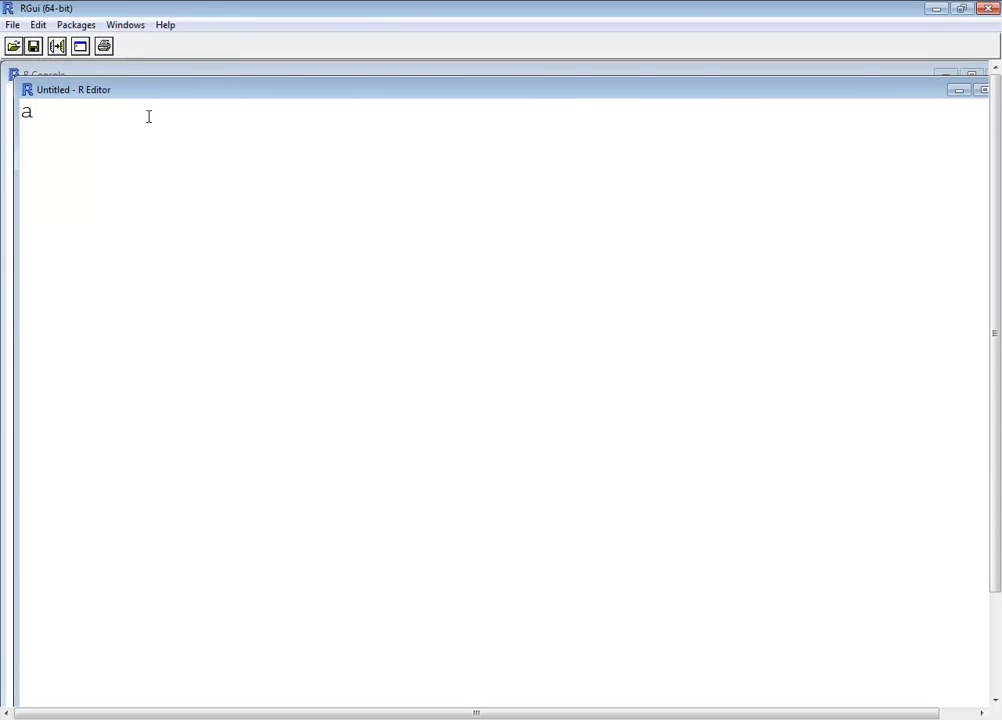
type("<- c(13,19,")
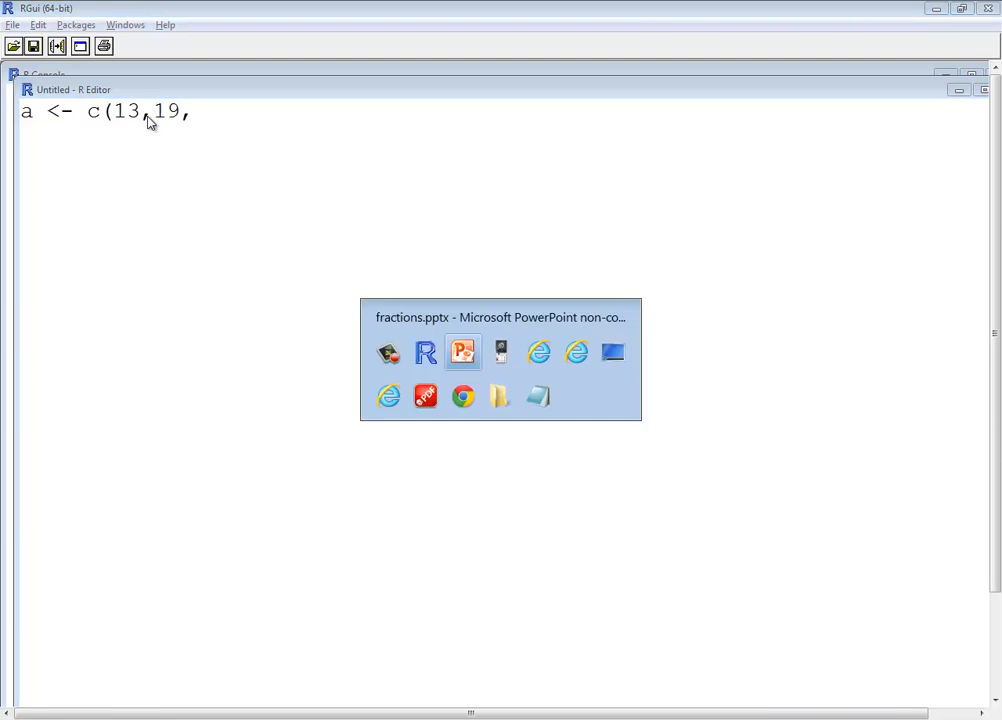
type("23,31,45,46,47,51,53")
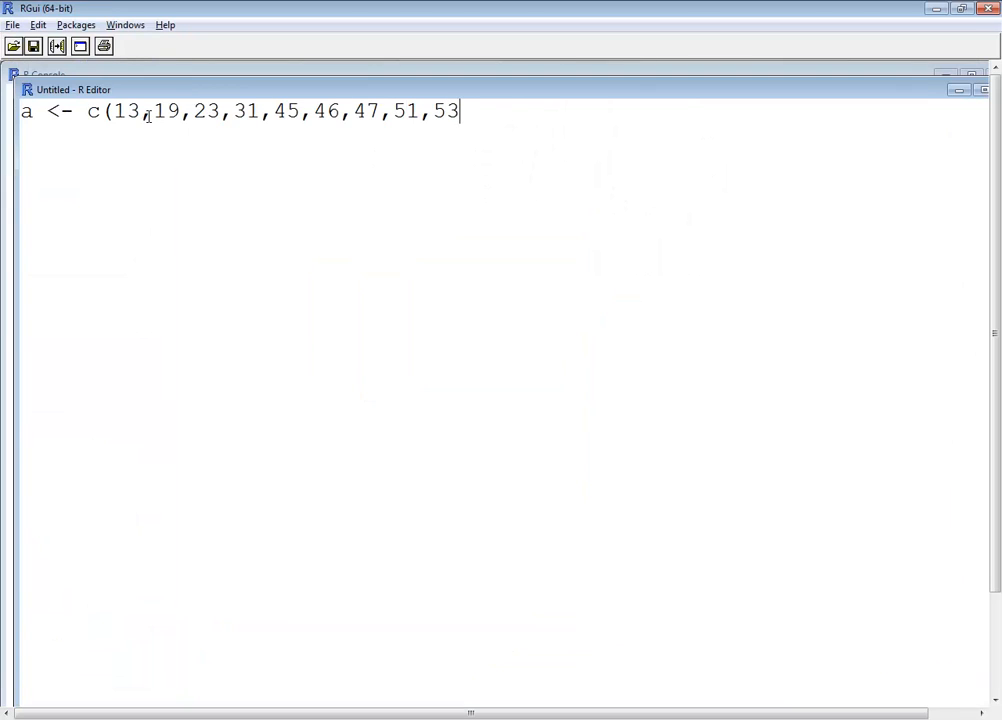
type(")")
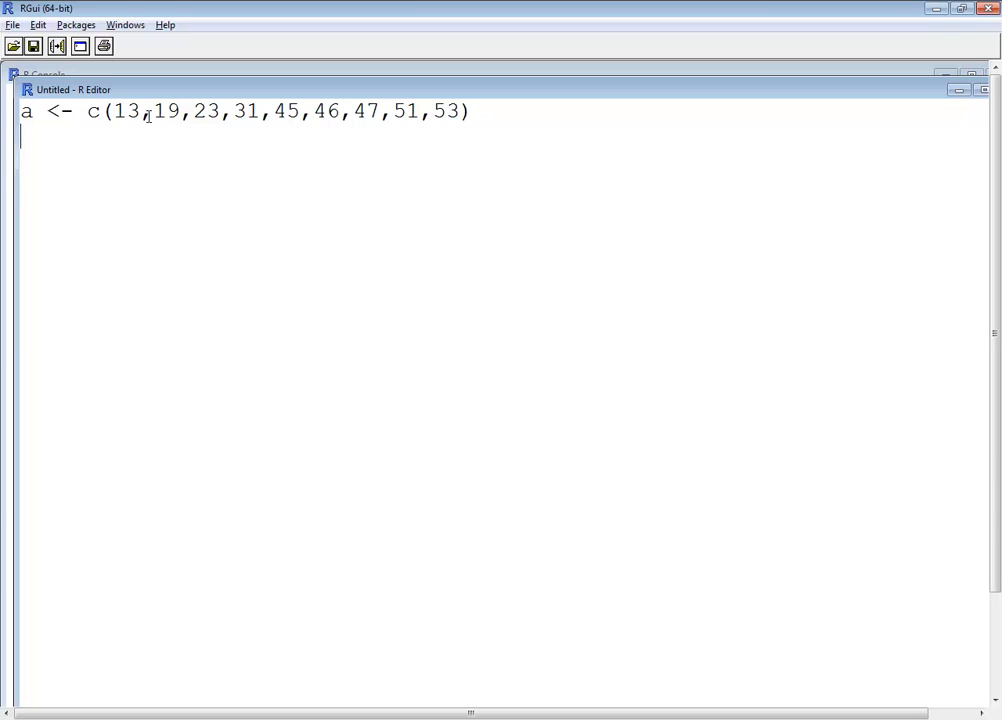
Add print(sd(a)) as the second script line
type("pr")
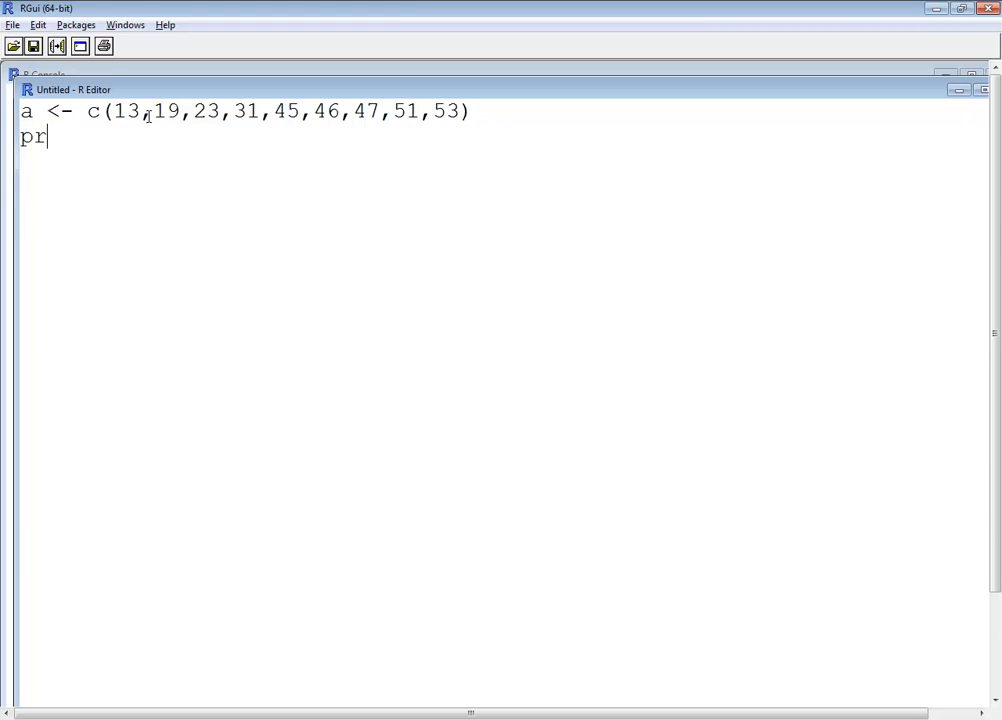
type("int(")
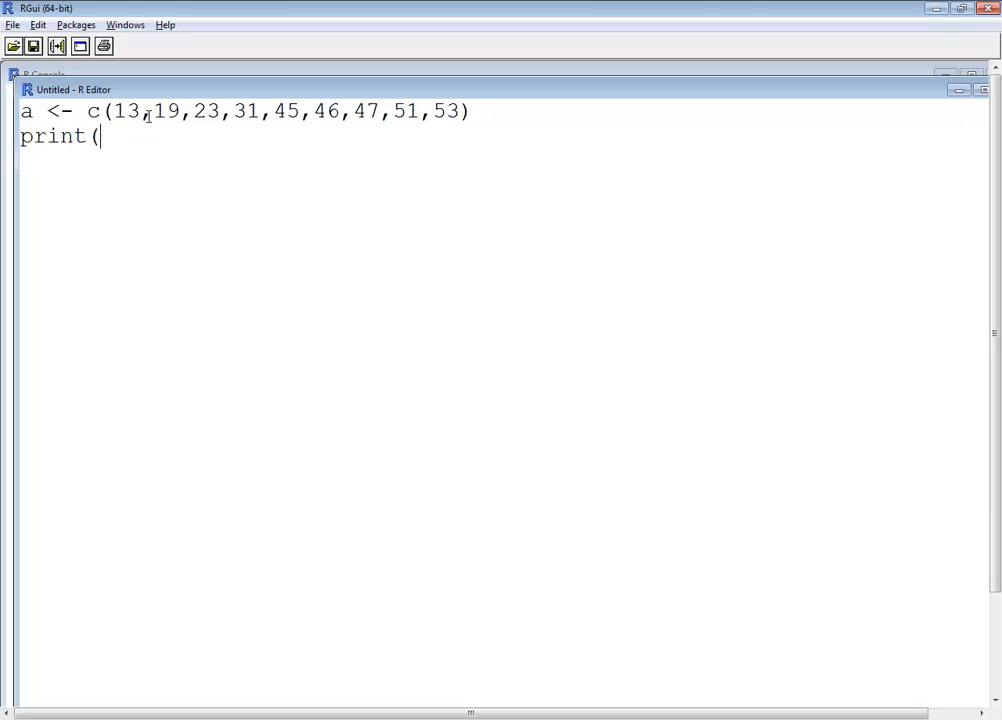
type("sd")
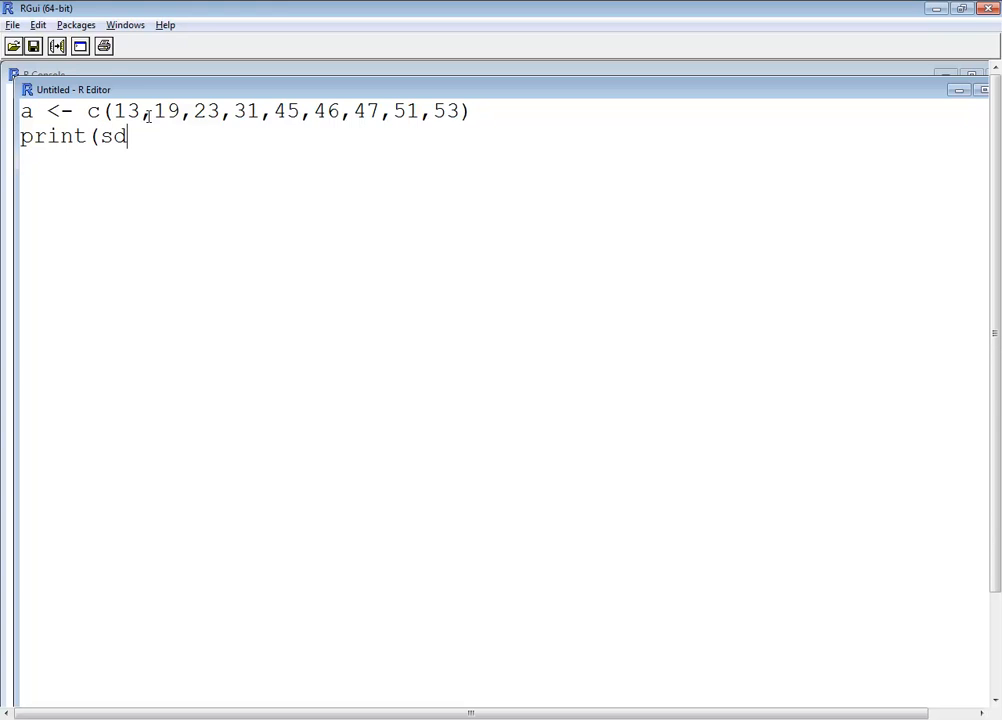
type("(a))")
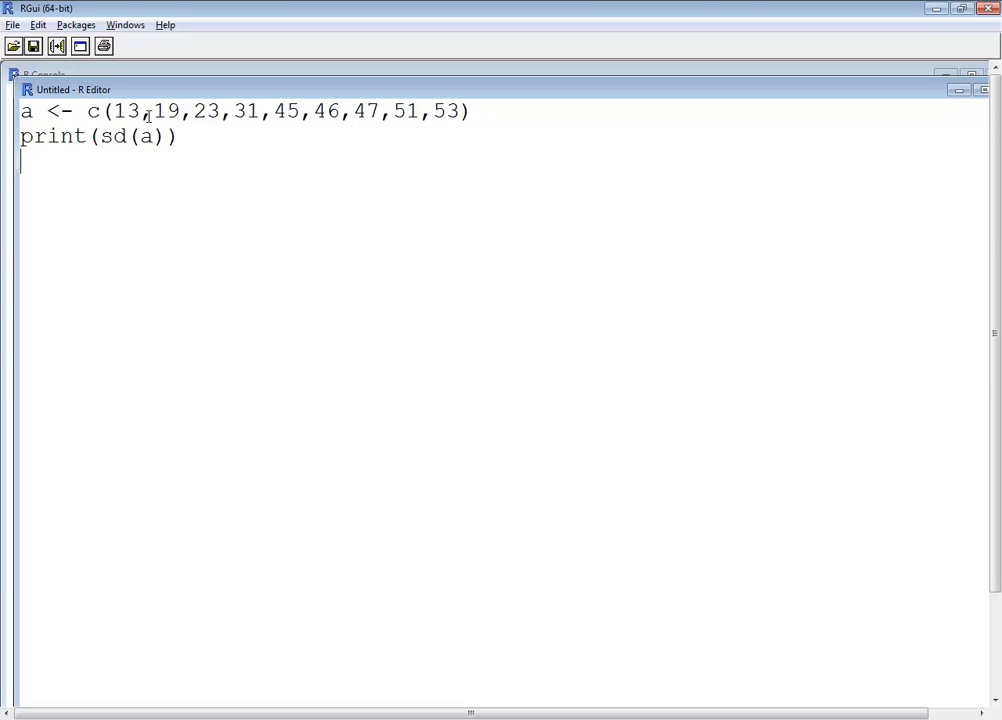
mouse_move(12, 24)
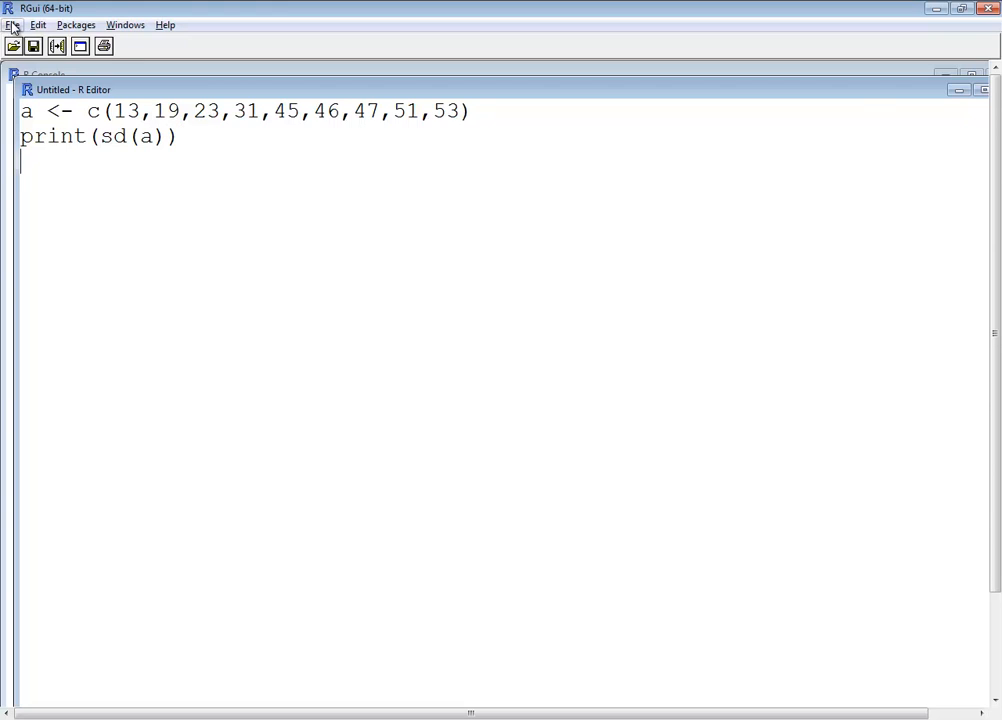
Save the script in Documents as Sample_Standard_Deviation.r
left_click(12, 24)
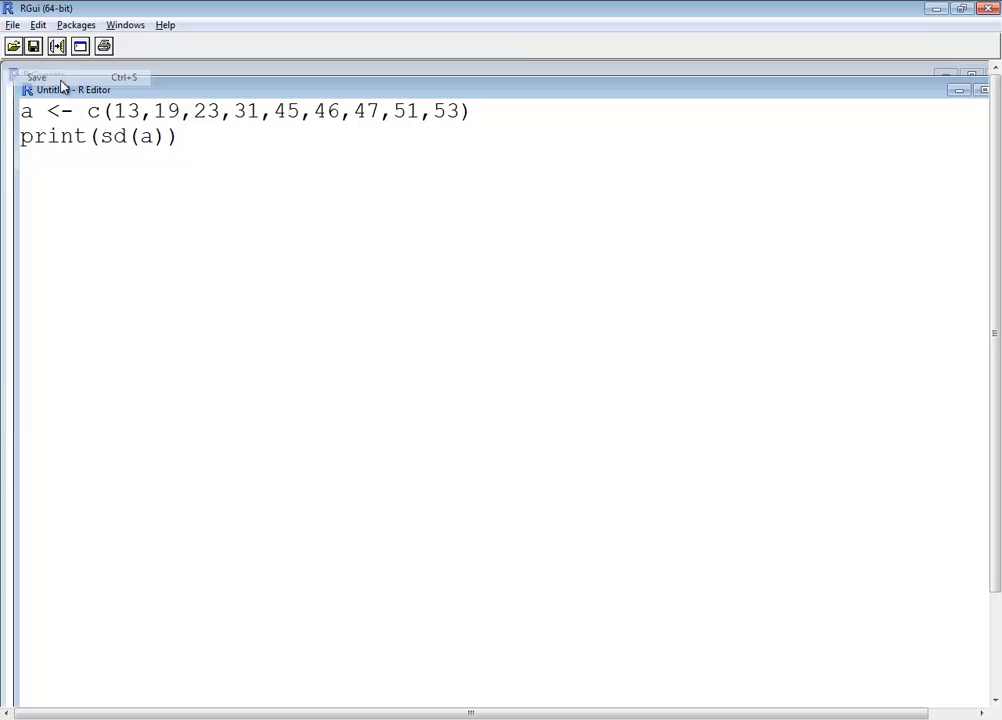
left_click(36, 76)
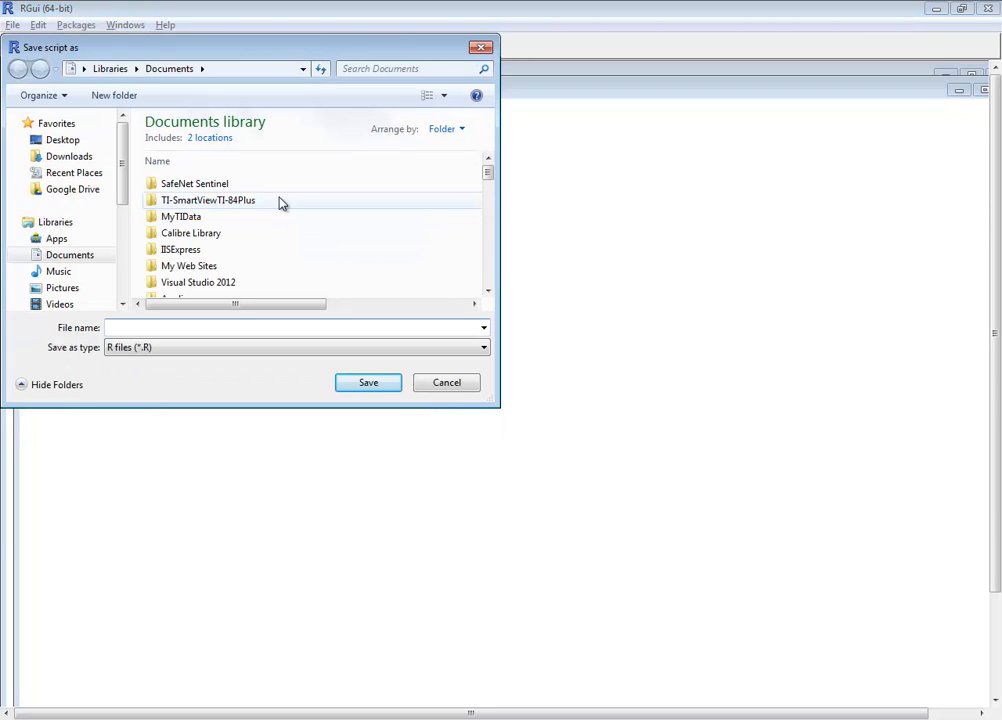
mouse_move(208, 200)
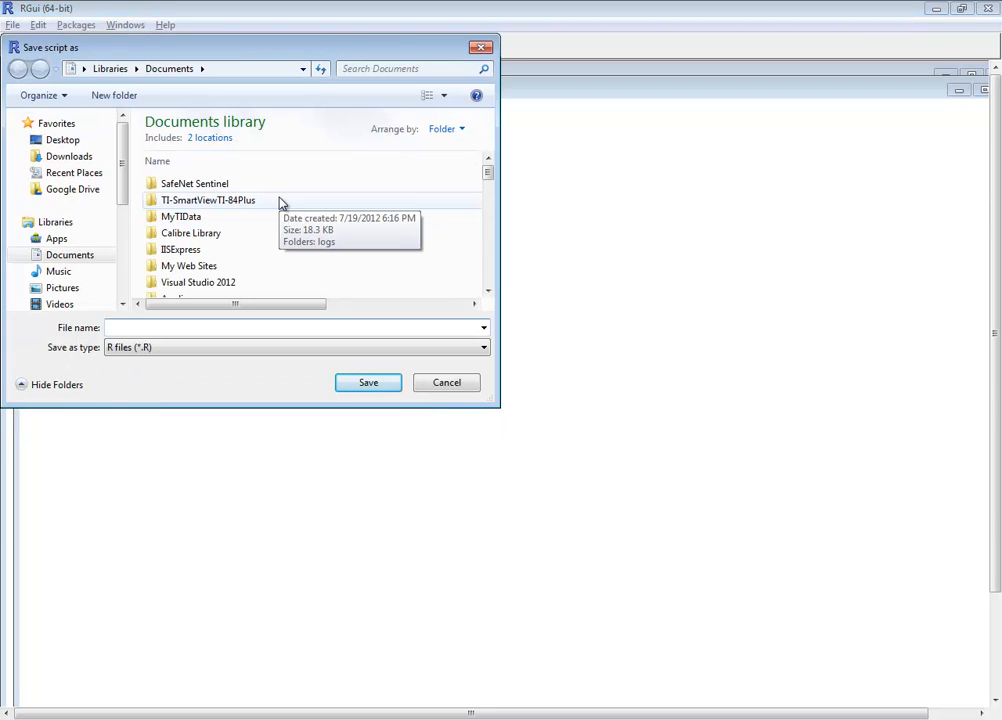
type("Sample_Standard_D")
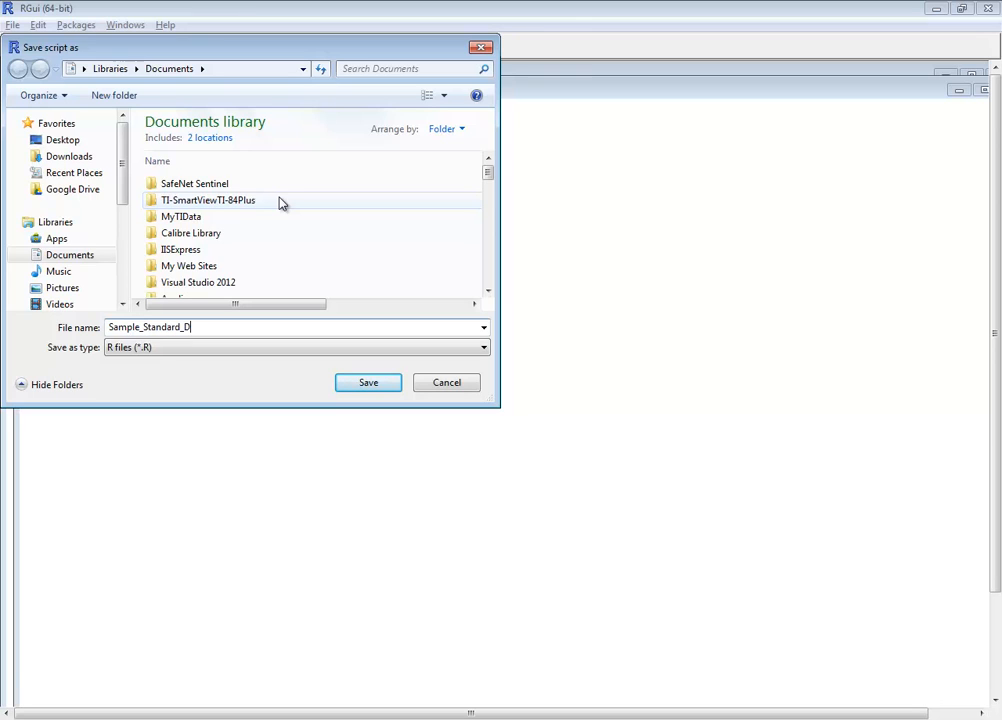
type("eviation.r")
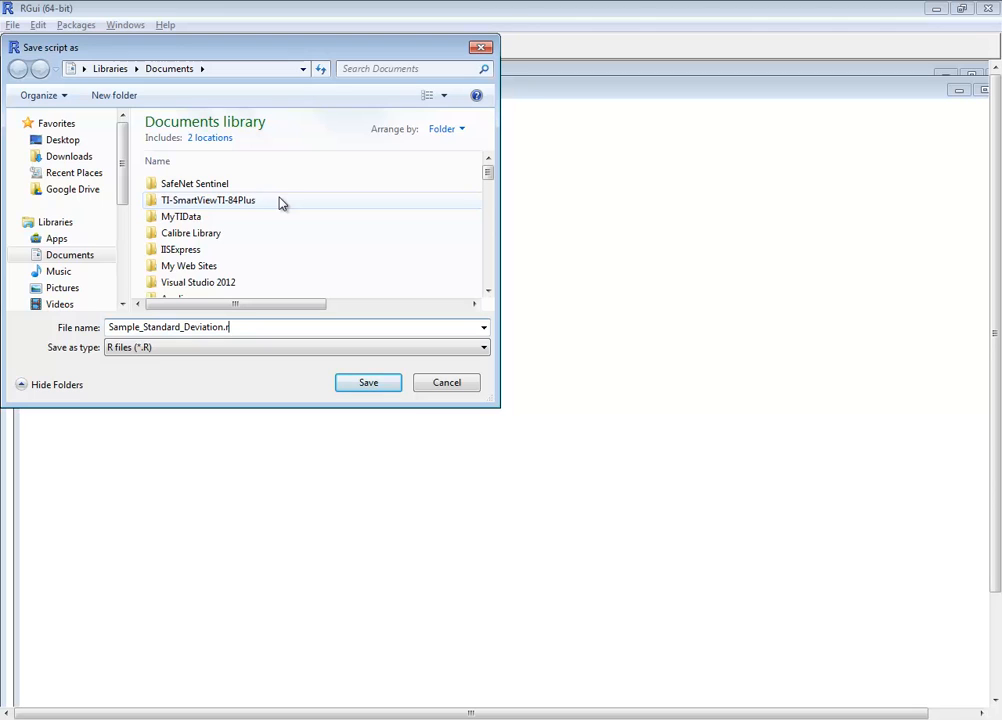
left_click(368, 382)
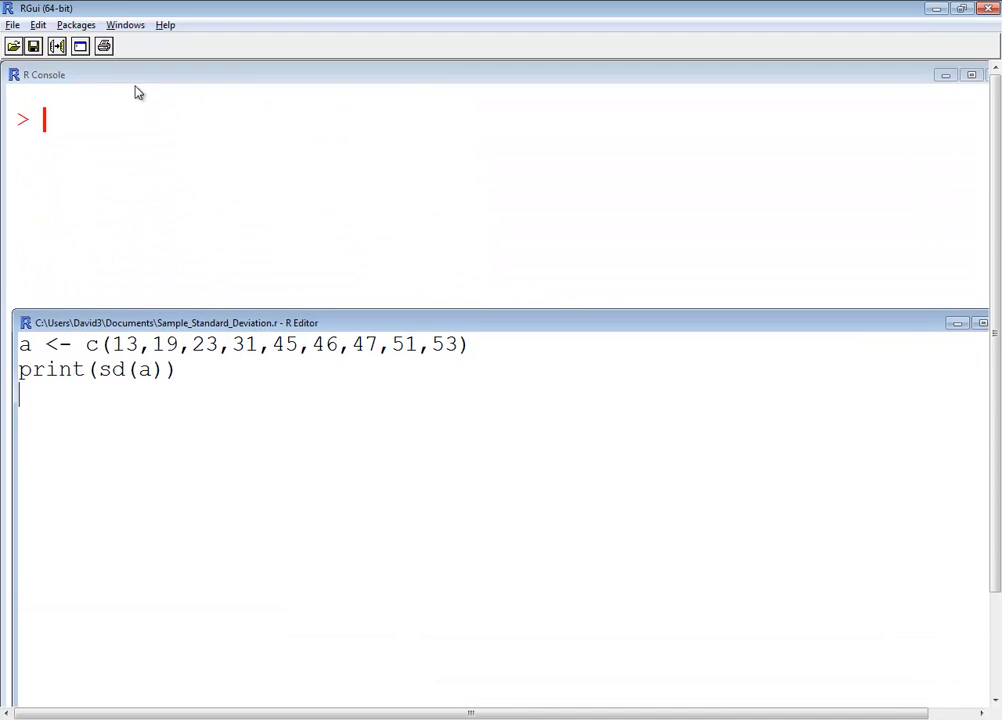
Run all of the script so the console prints 15.10886
left_click(36, 24)
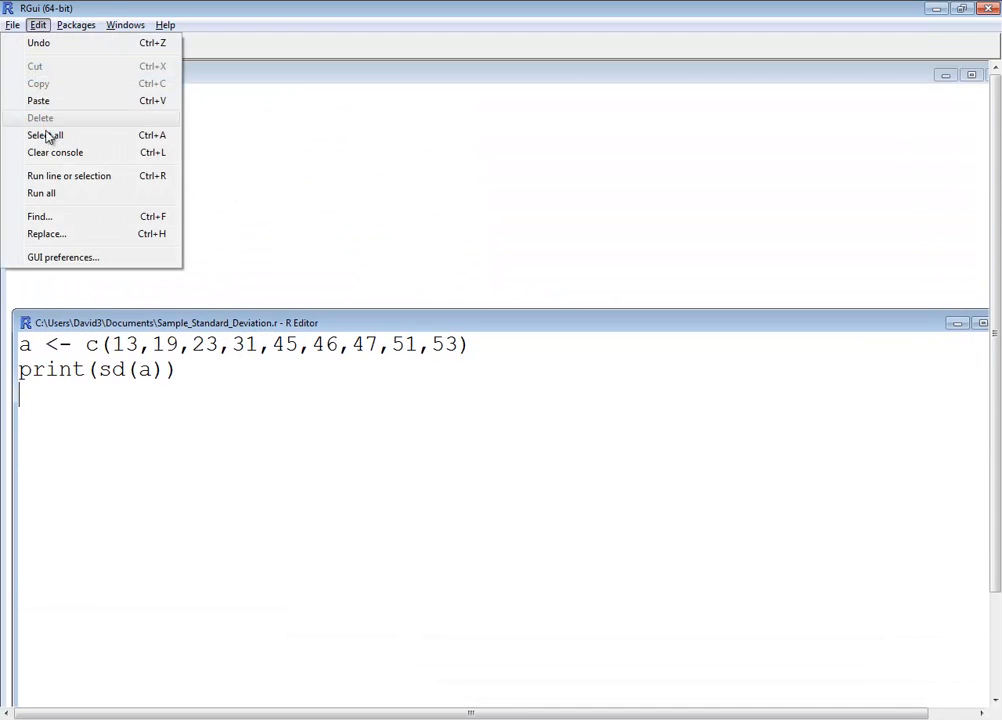
left_click(40, 192)
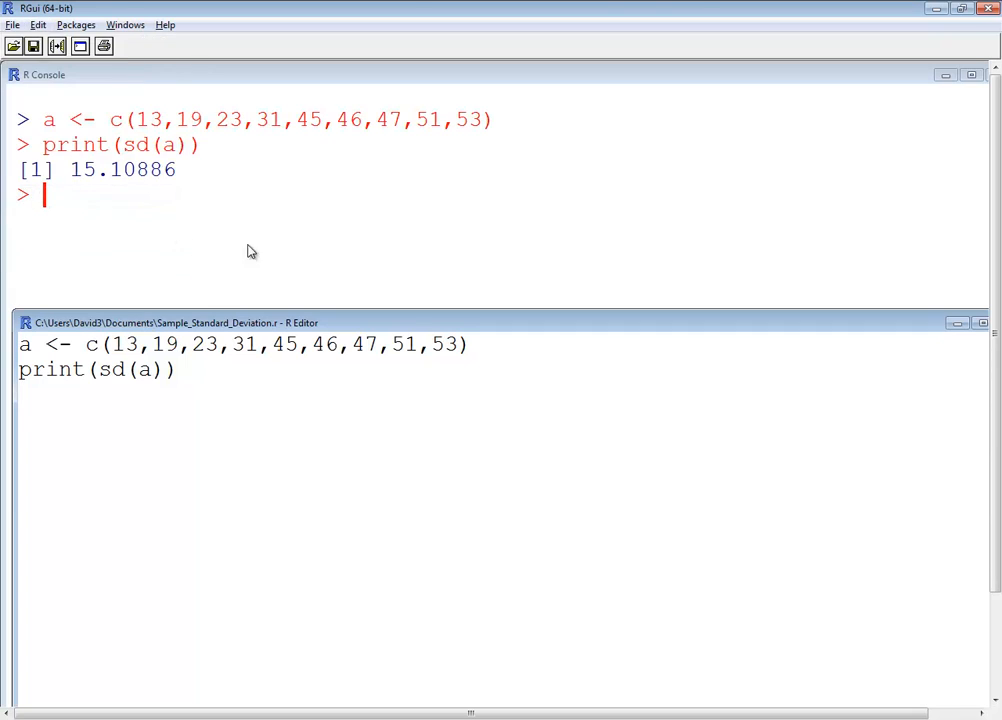
mouse_move(100, 182)
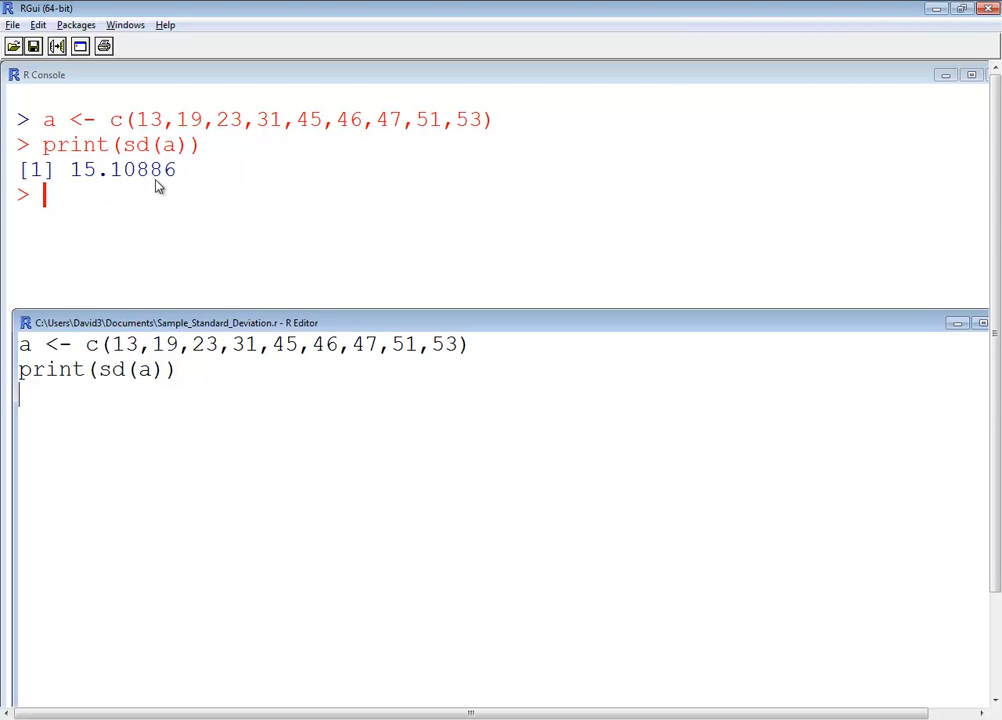
mouse_move(176, 206)
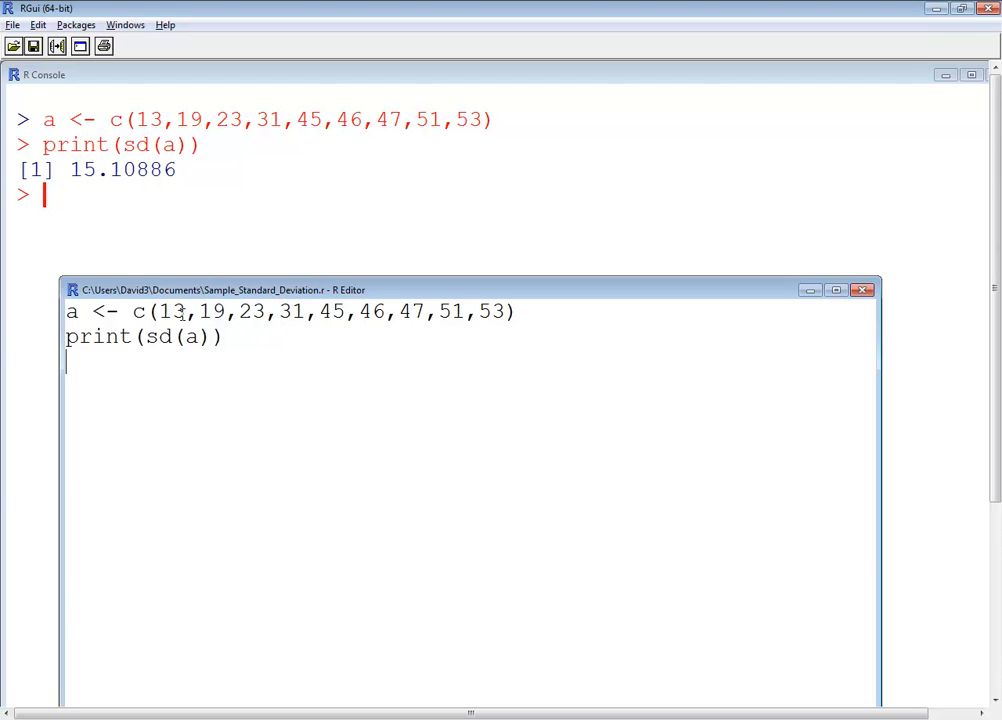
left_click_drag(160, 312, 476, 312)
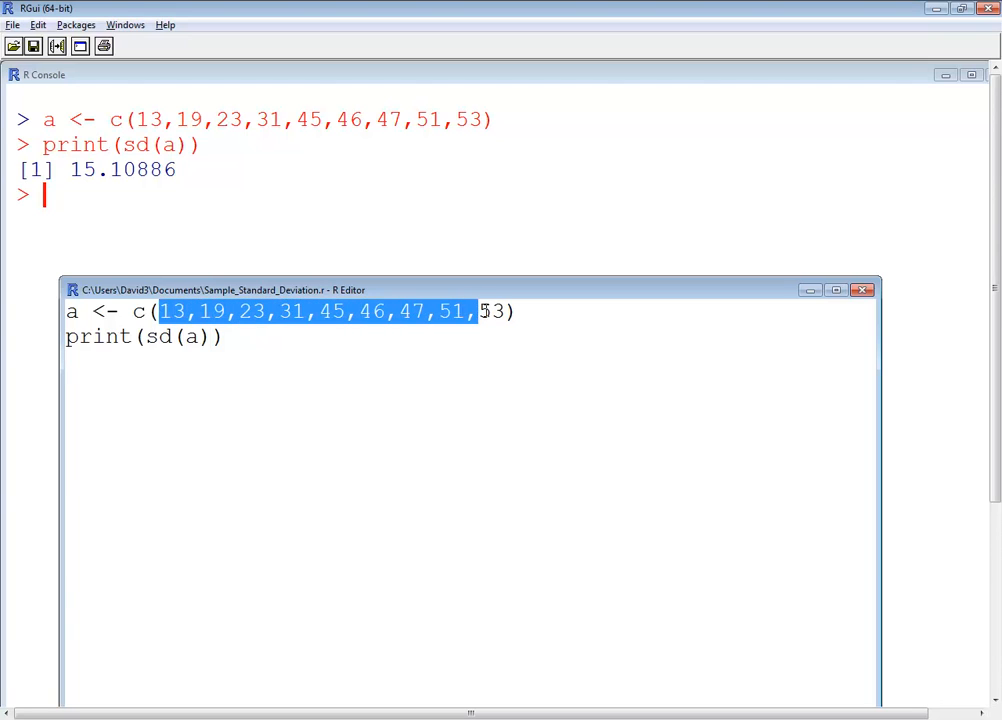
left_click(256, 344)
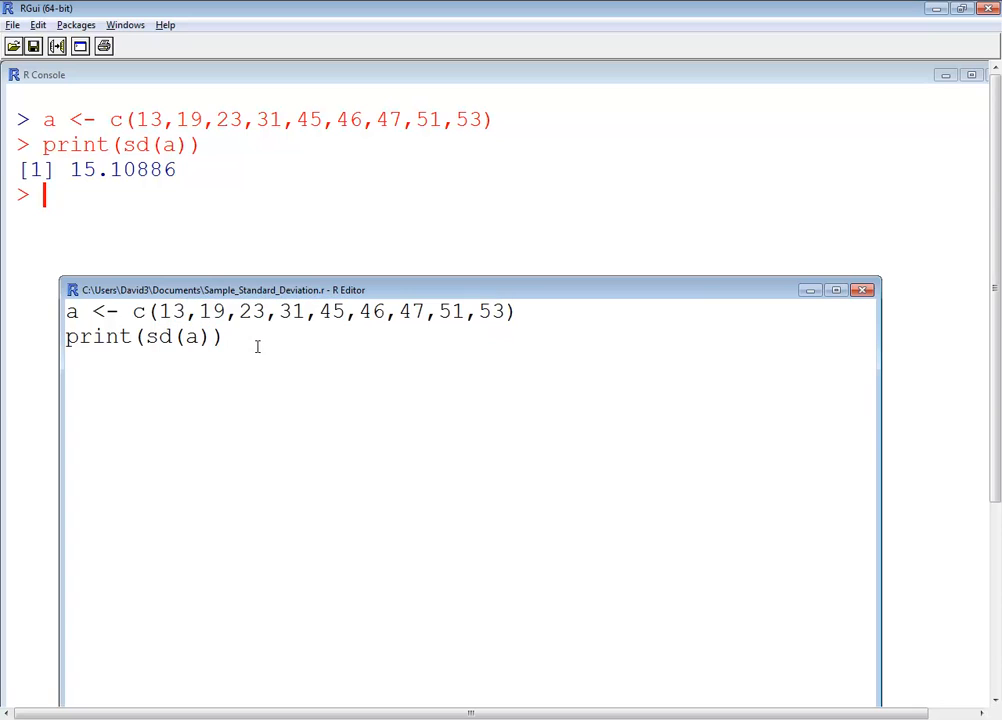